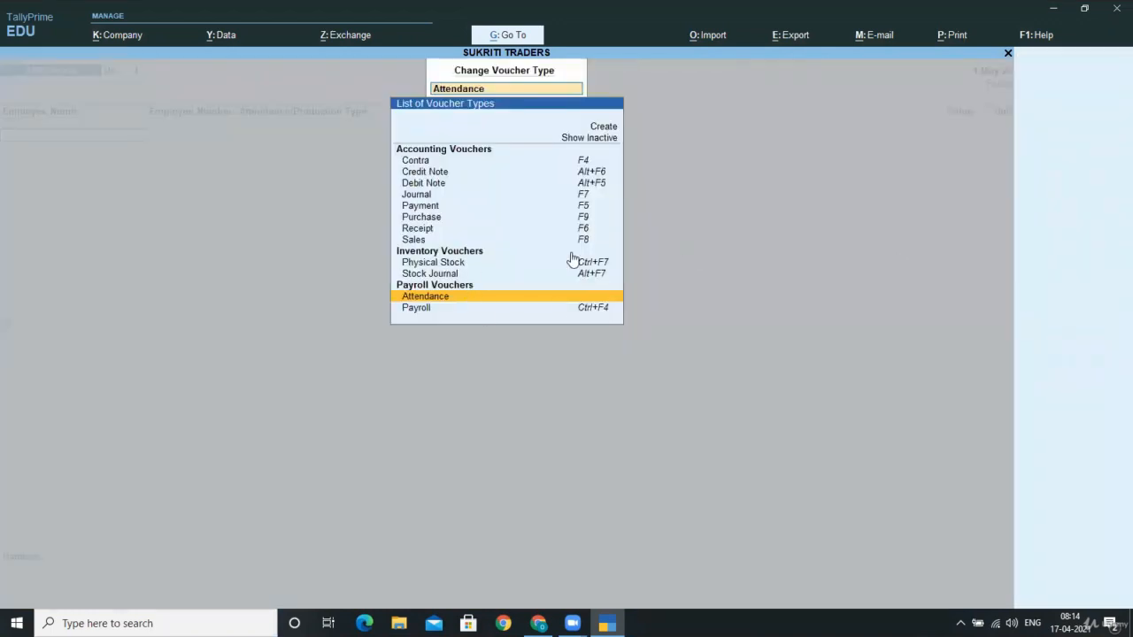
mouse_move(416, 308)
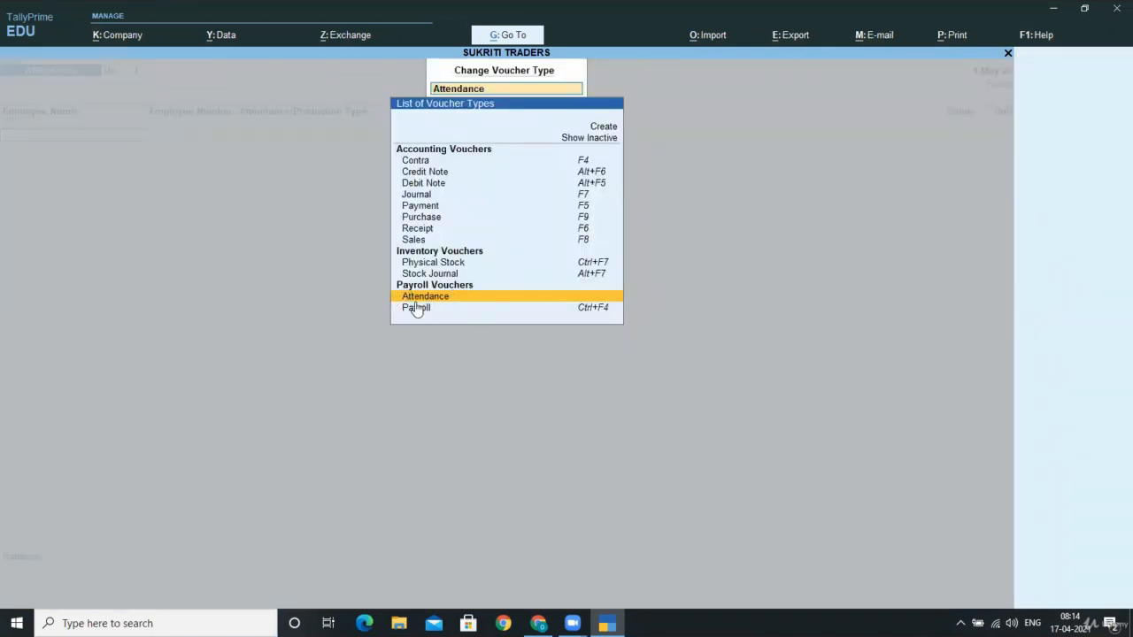
Step: Choose Attendance as the voucher type to begin Attendance voucher No. 1
left_click(425, 297)
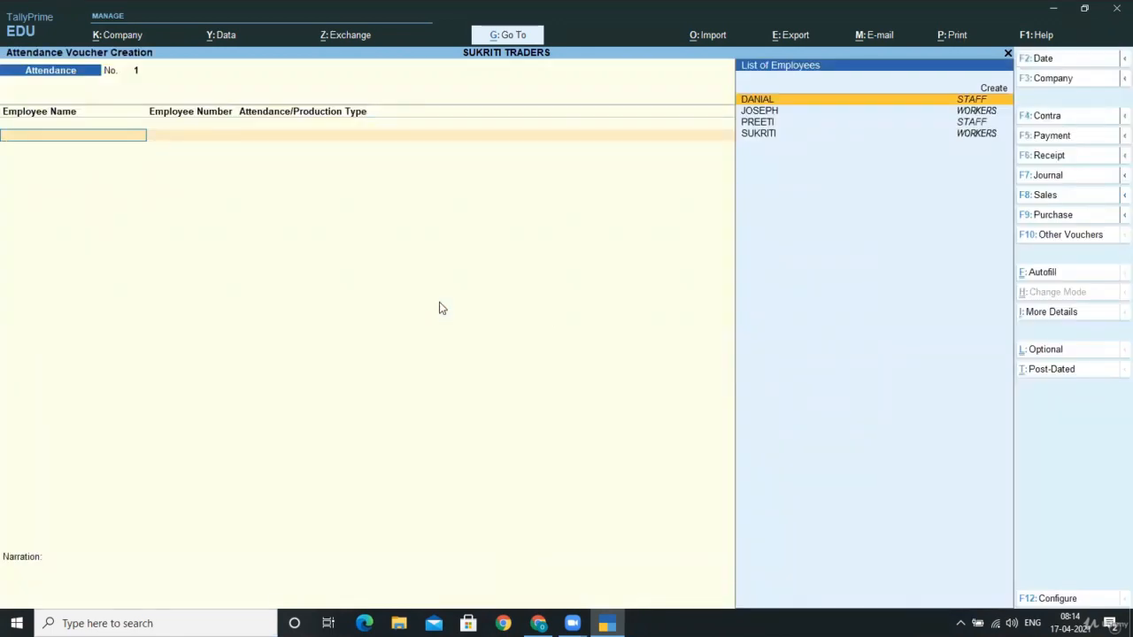
Step: Autofill PRESENT with 25 days for all employees on the 1-5-2020 voucher
left_click(1041, 272)
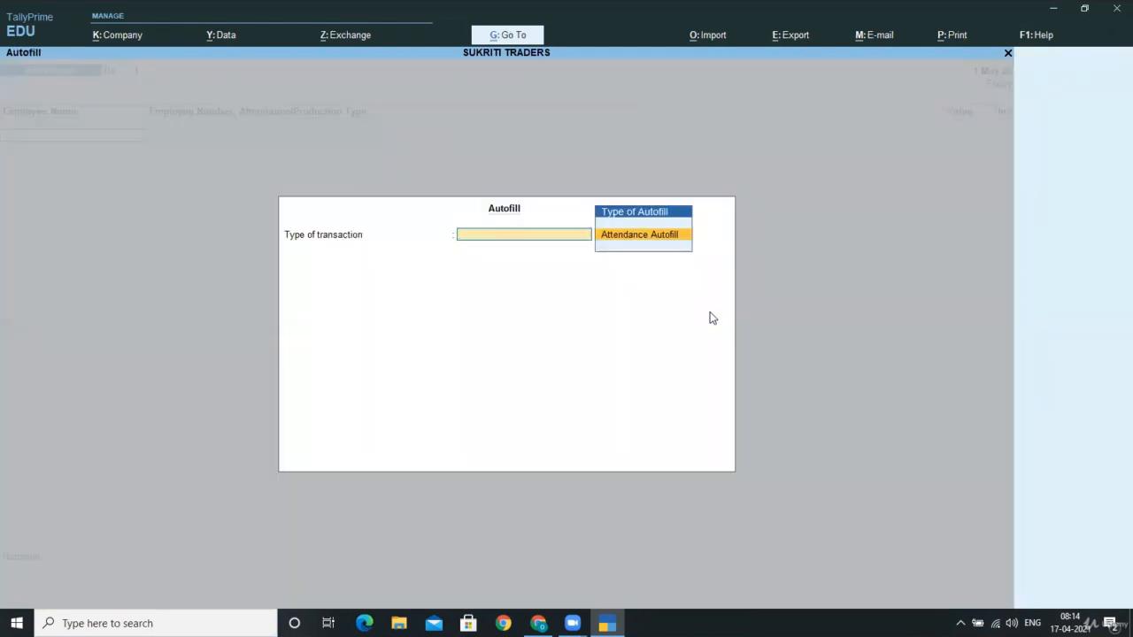
left_click(639, 233)
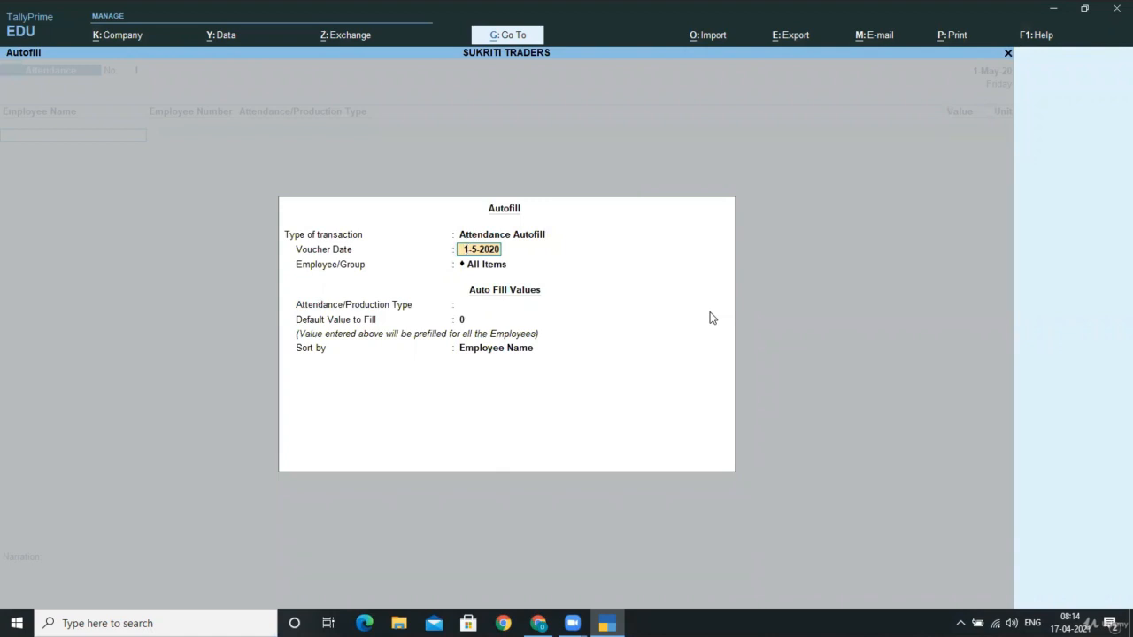
left_click(496, 264)
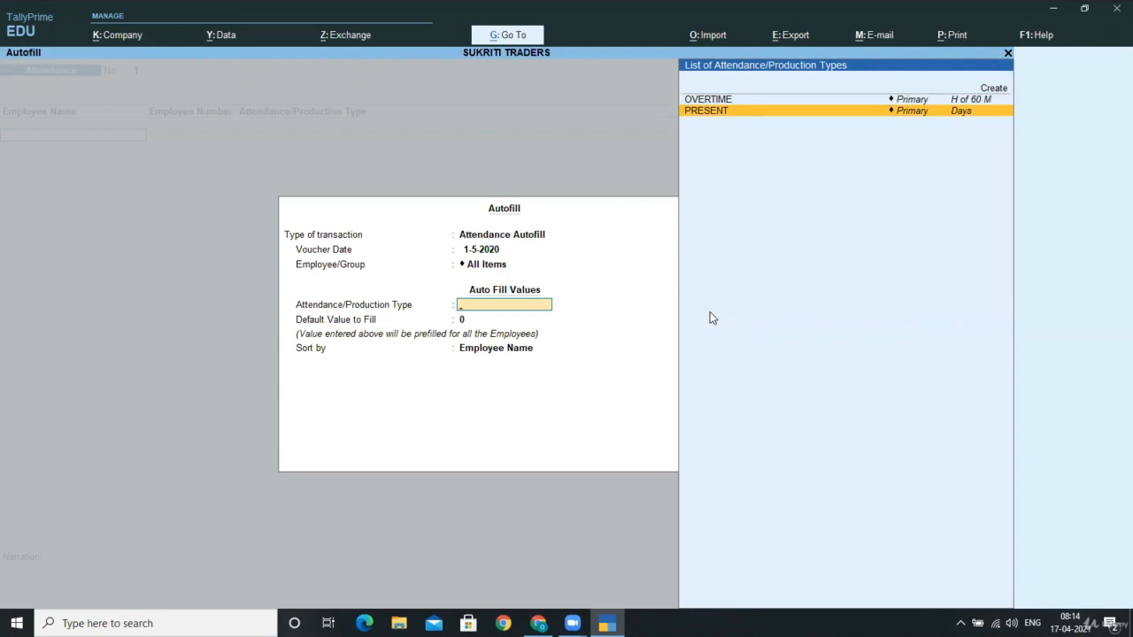
left_click(704, 109)
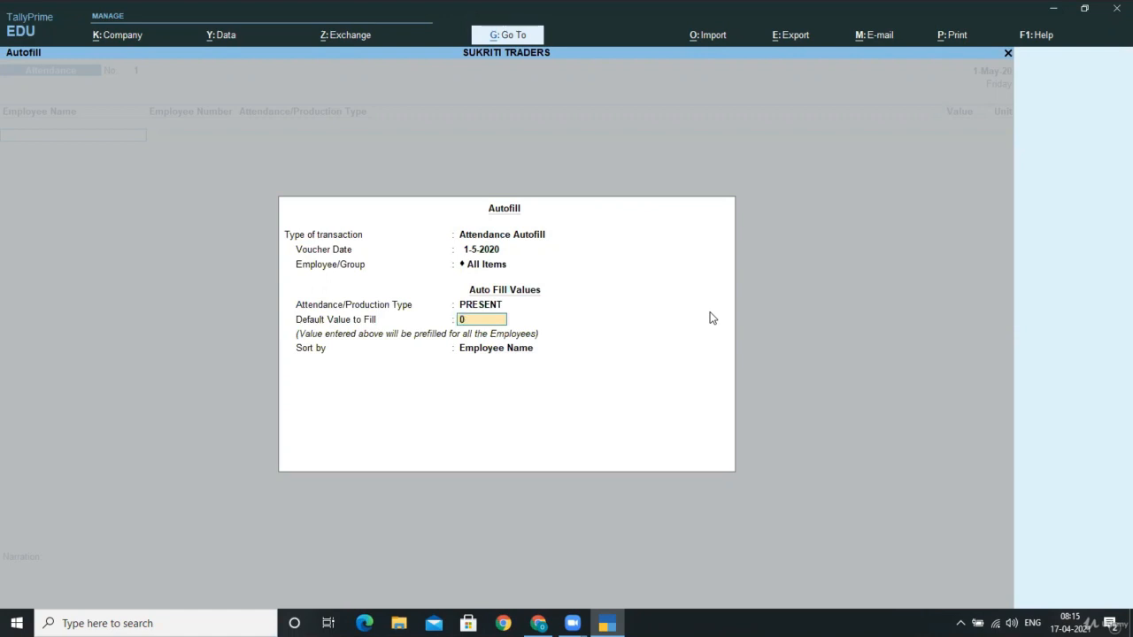
type("25")
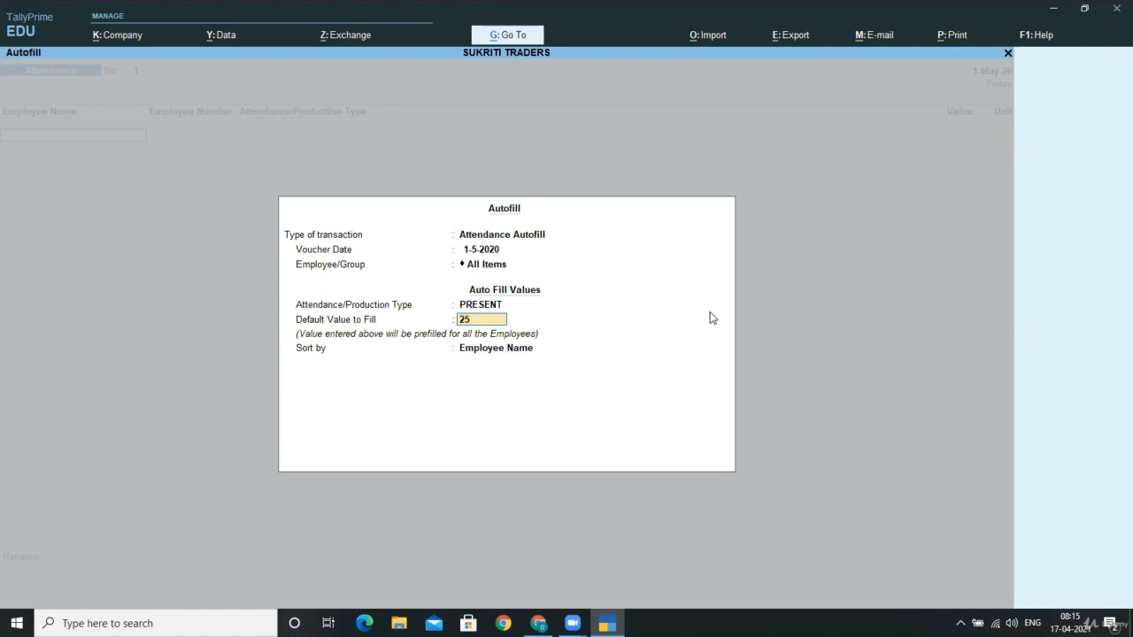
key("enter")
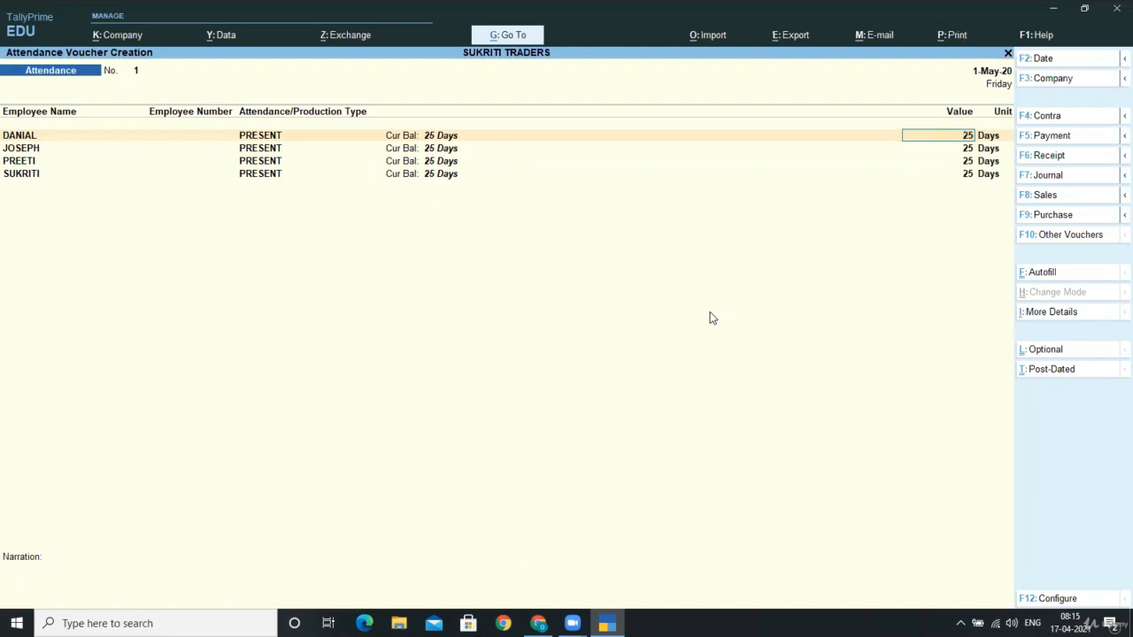
Step: Set Danial to 26 days and Preeti to 24, then save voucher 1 with Ctrl+A
type("26")
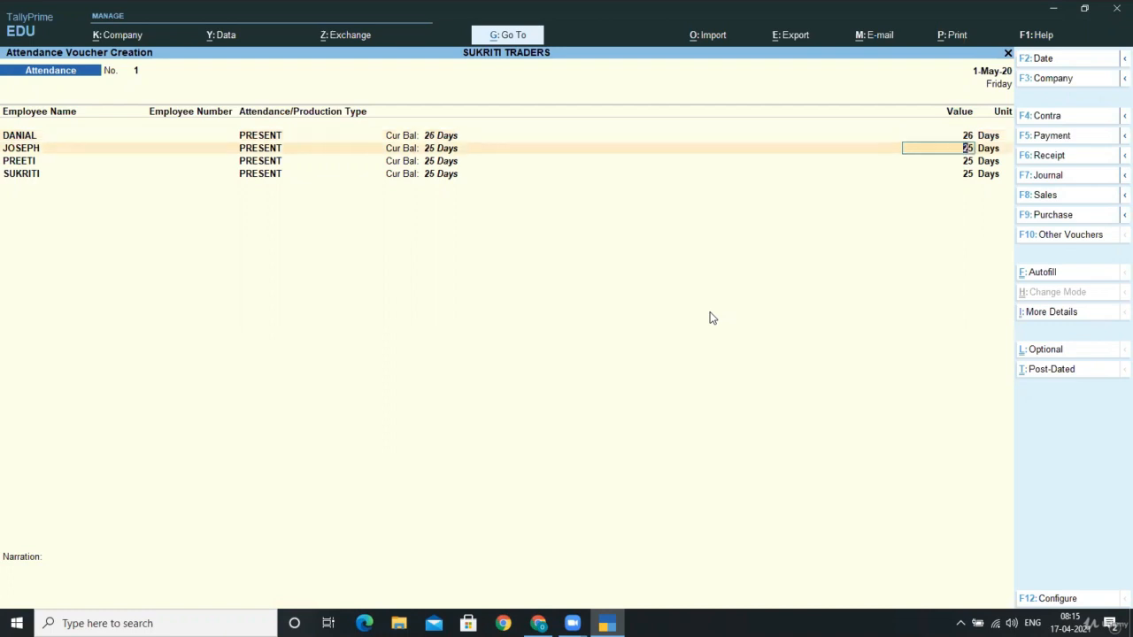
key("down")
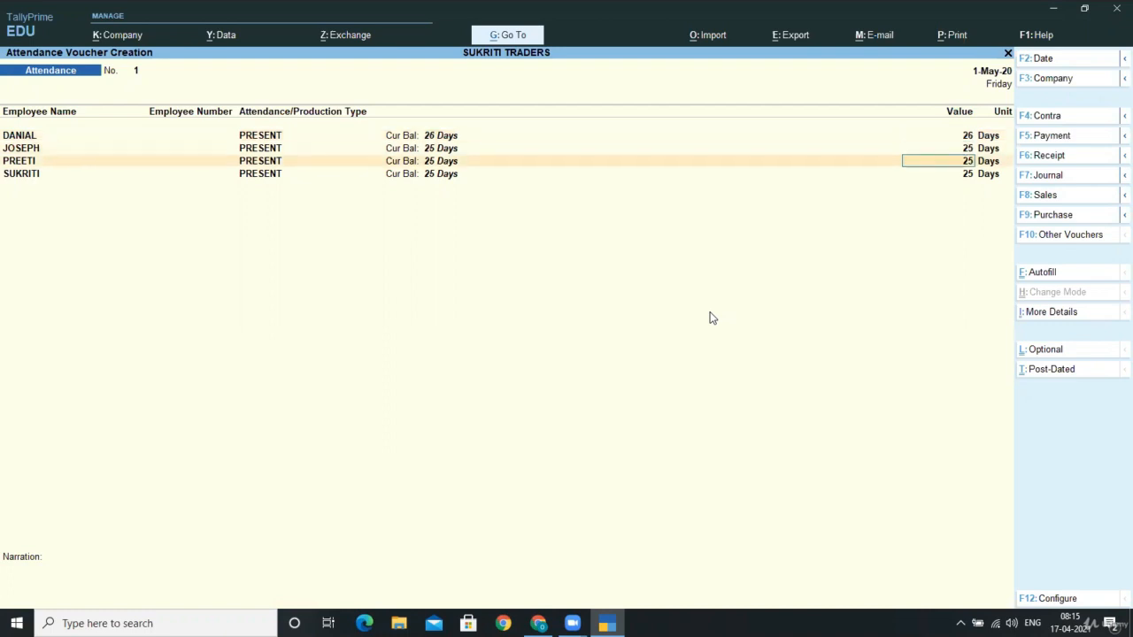
type("24")
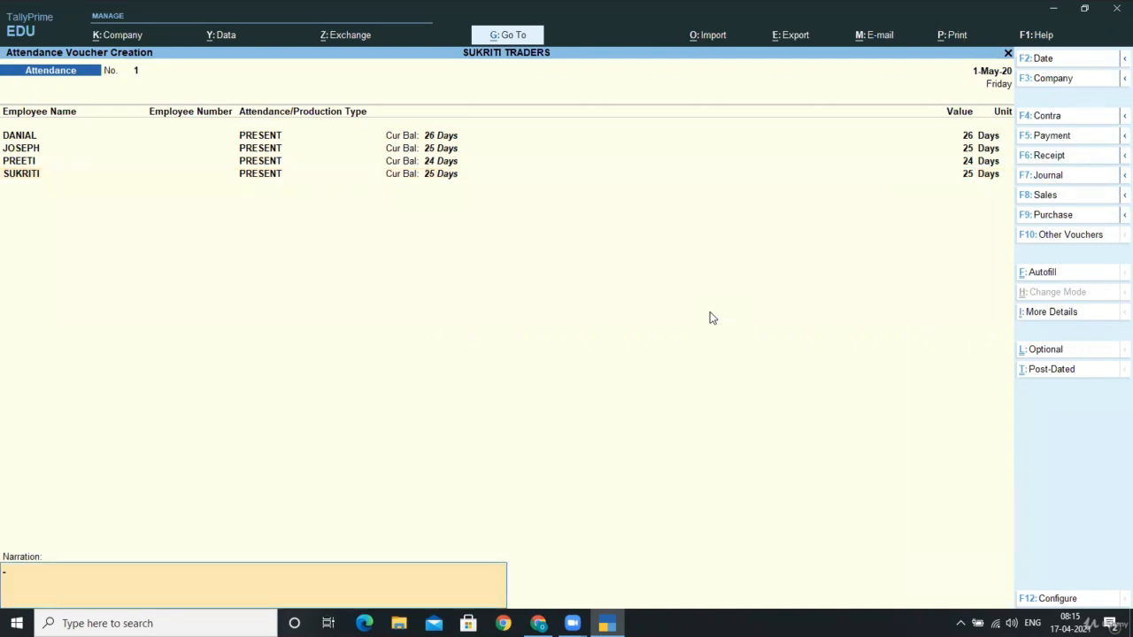
key("ctrl+a")
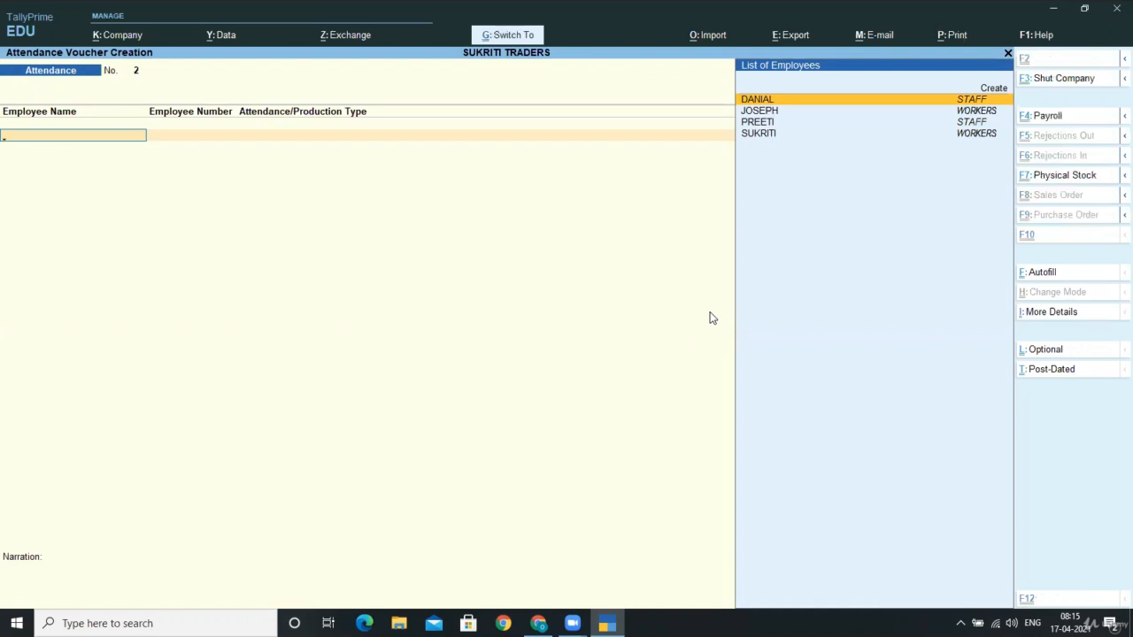
Step: Autofill OVERTIME at the default 0 hours for the WORKERS group on voucher 2
left_click(1041, 272)
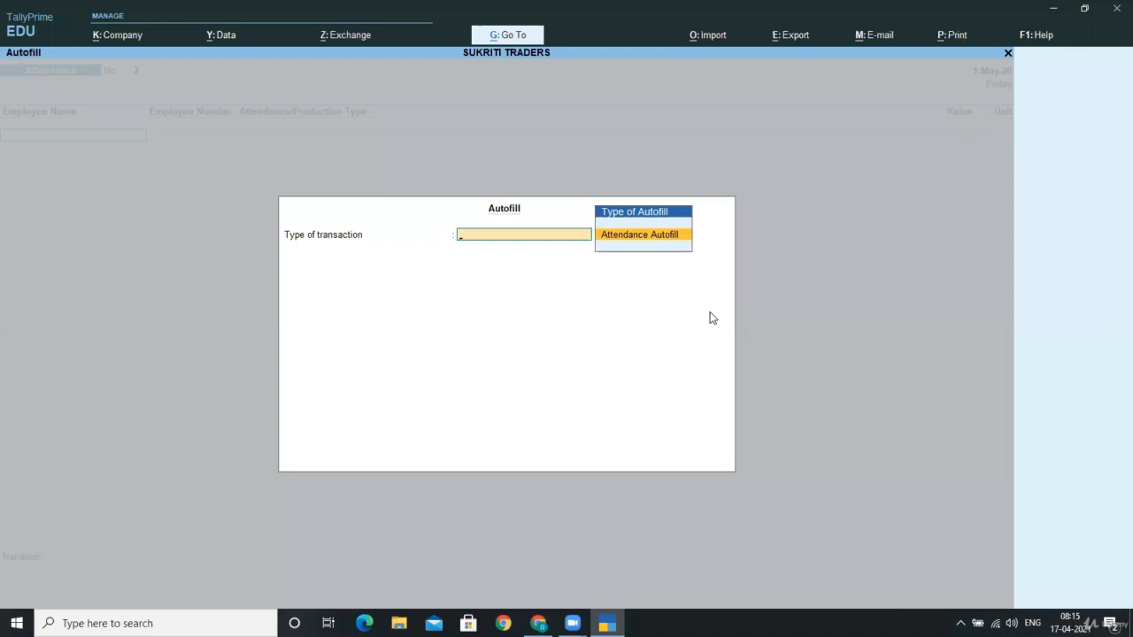
left_click(639, 233)
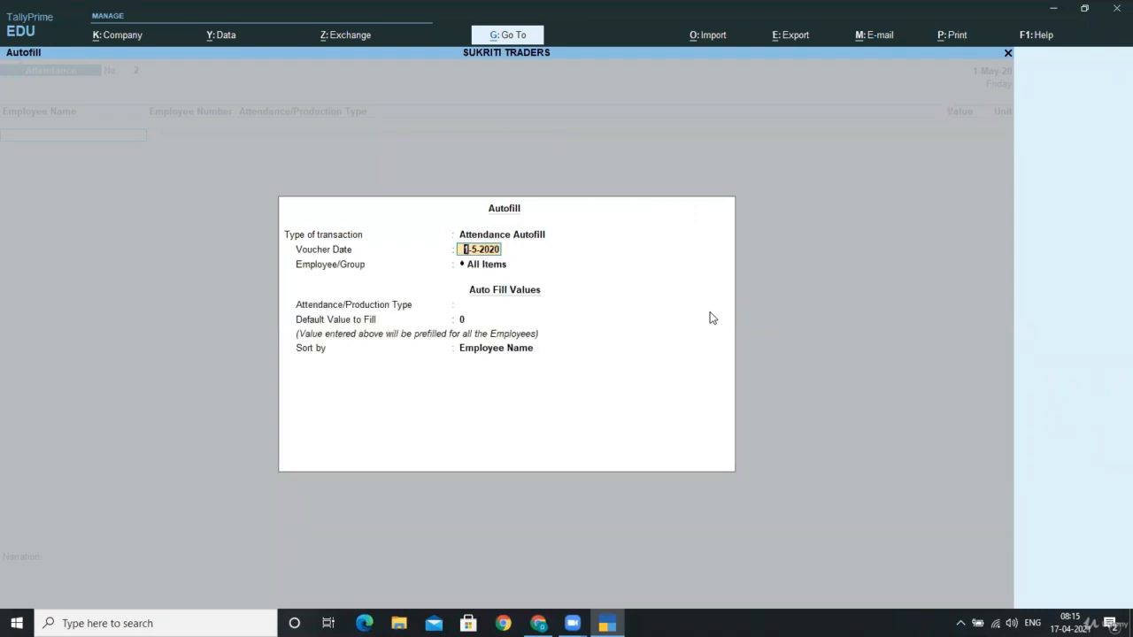
left_click(523, 263)
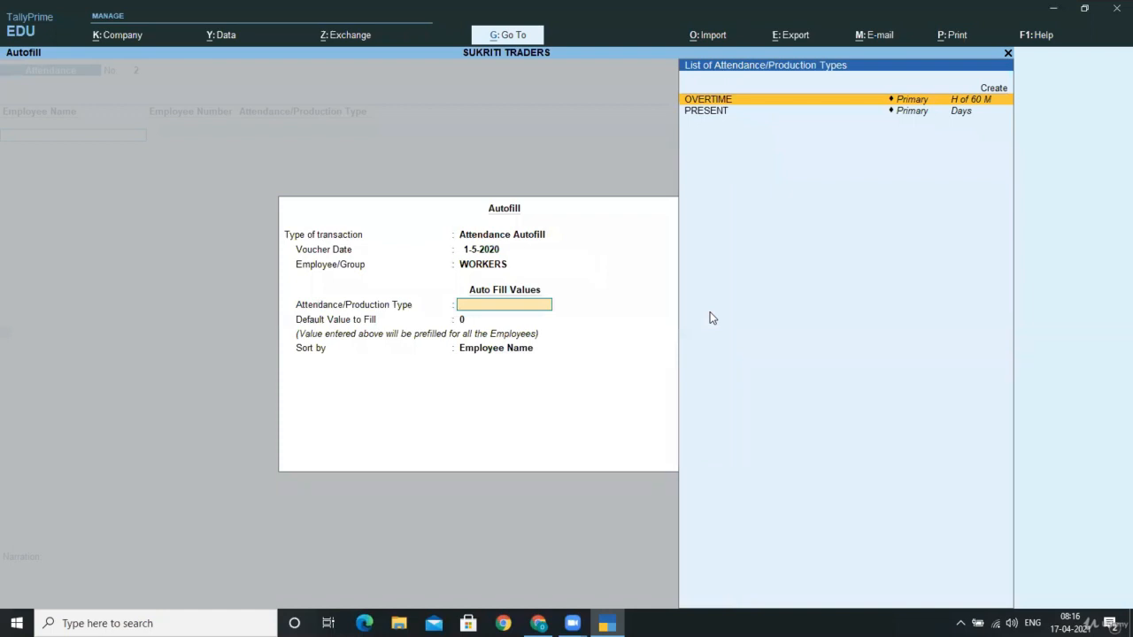
left_click(708, 99)
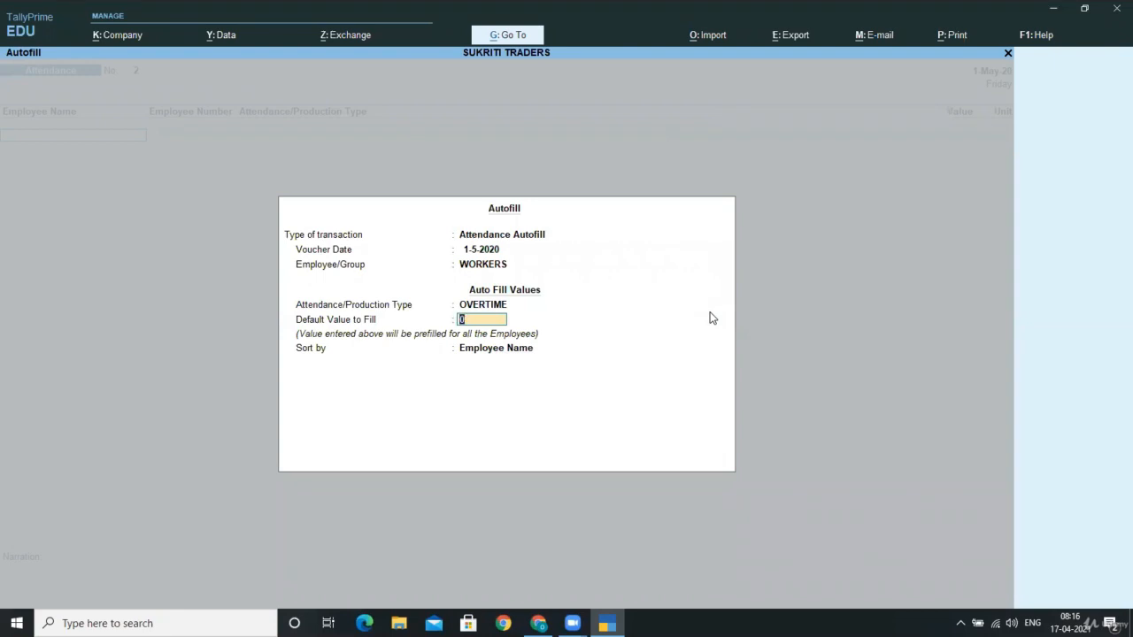
key("enter")
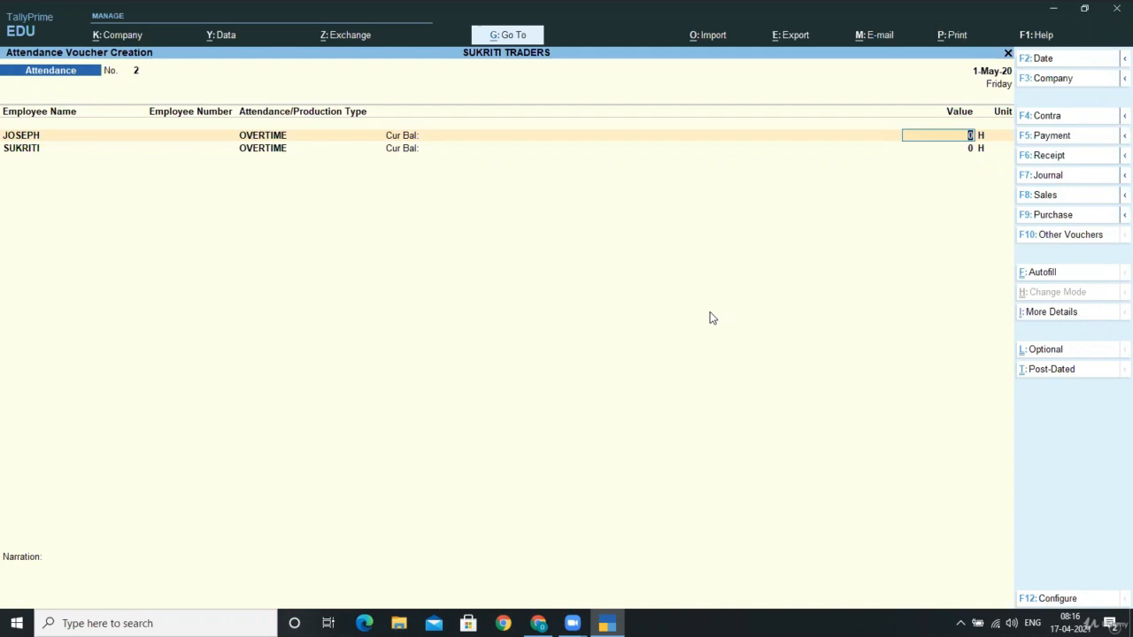
Step: Enter 20 overtime hours for Joseph and 600 for Sukriti
type("20")
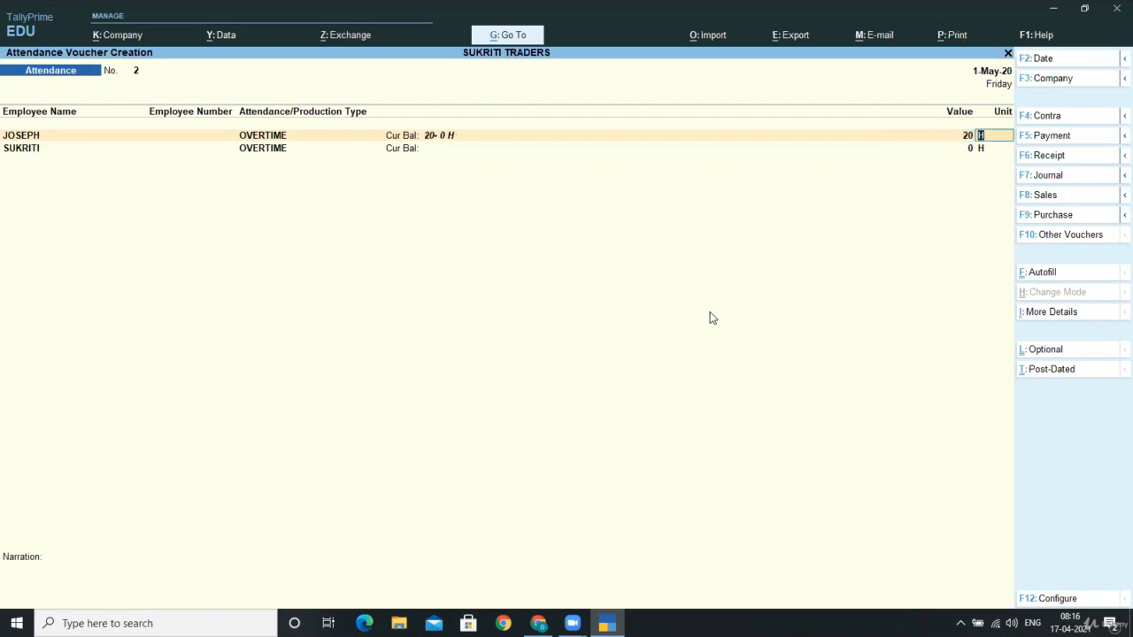
type("6")
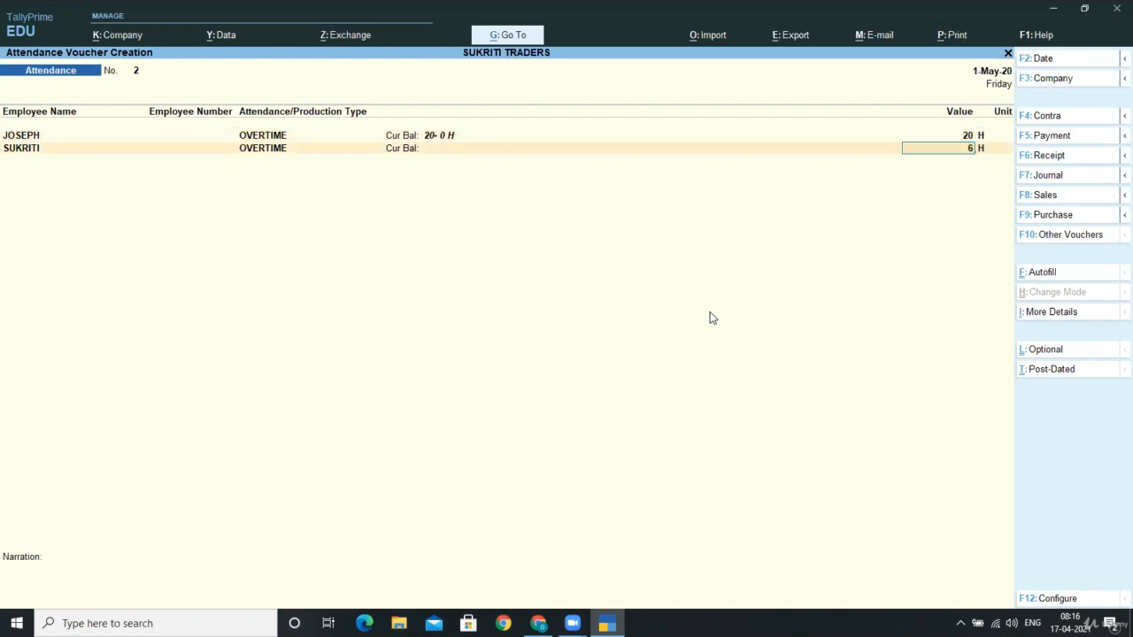
type("600")
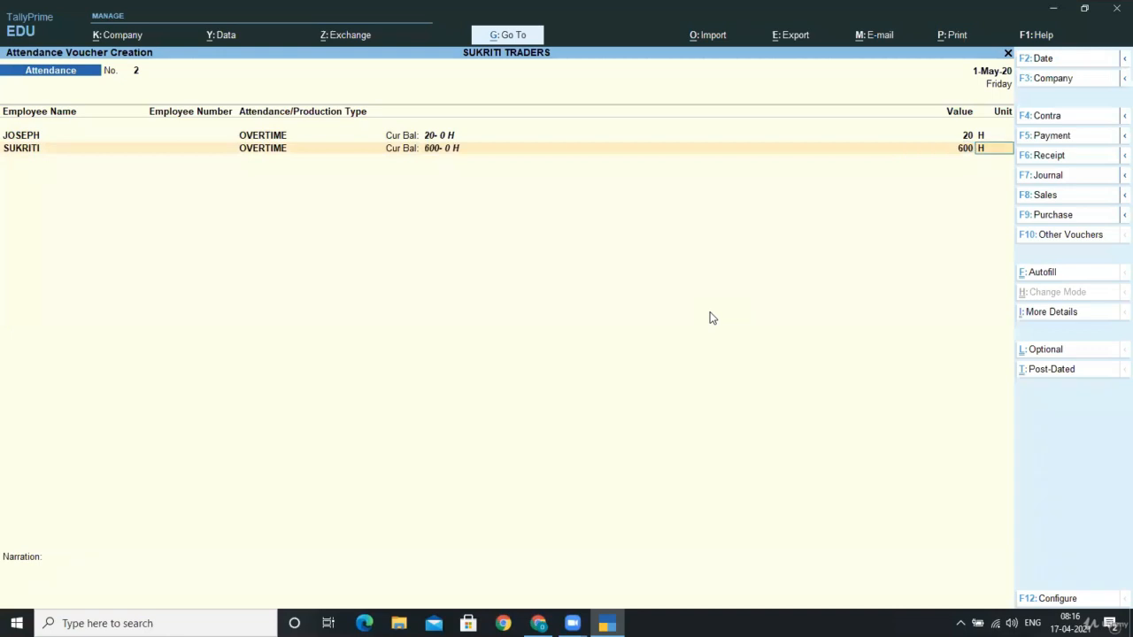